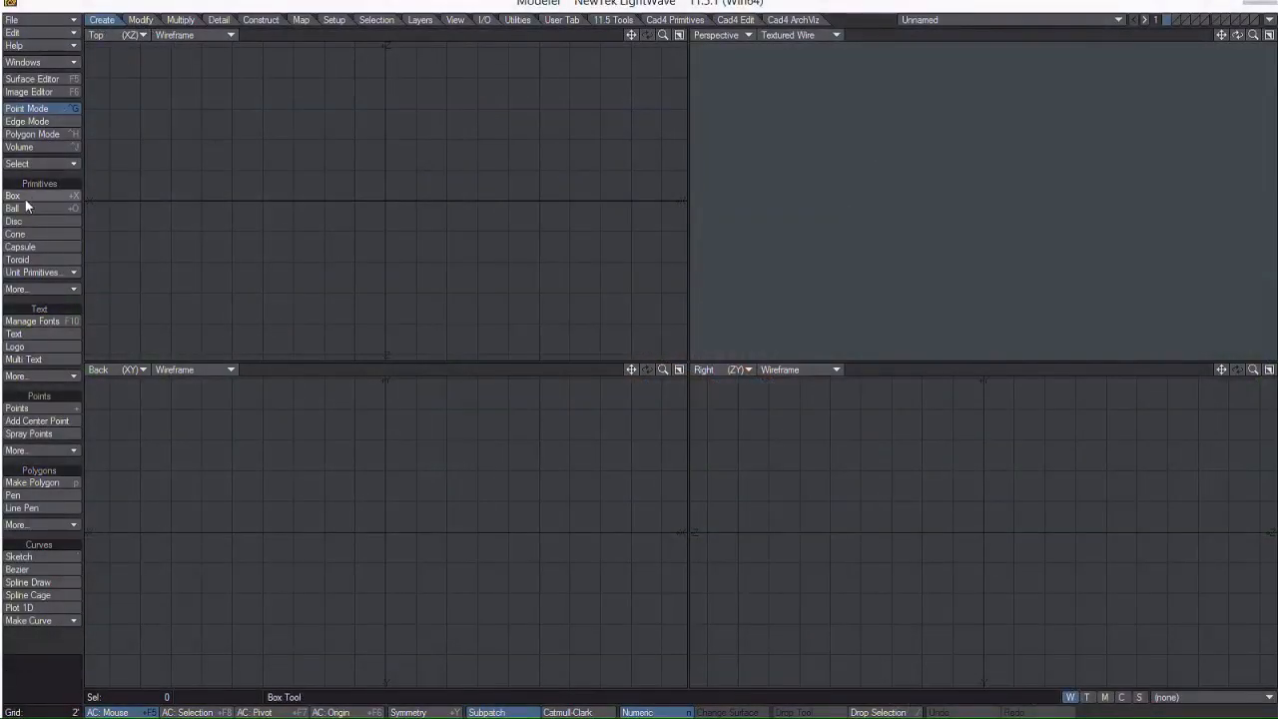
# Draw a flat box about 20'8" by 12'10" in the Top viewport with the Box tool
pyautogui.click(12, 194)
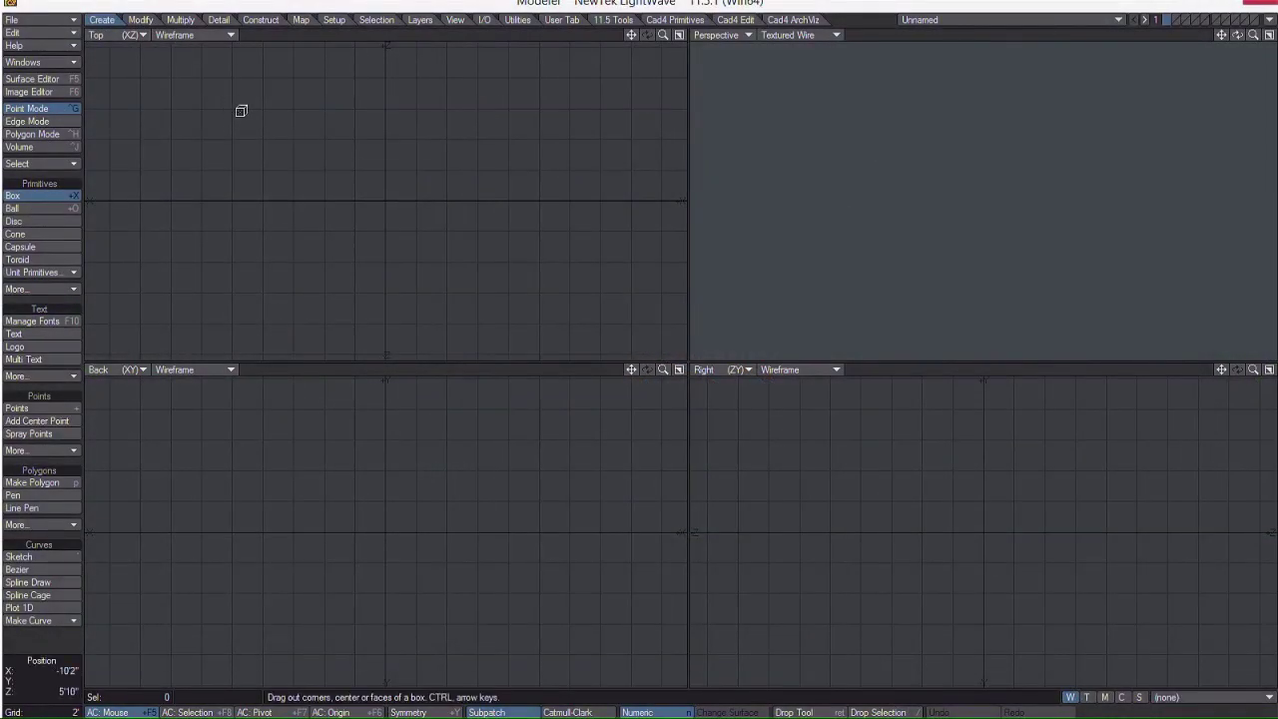
pyautogui.moveTo(241, 111); pyautogui.dragTo(557, 305)
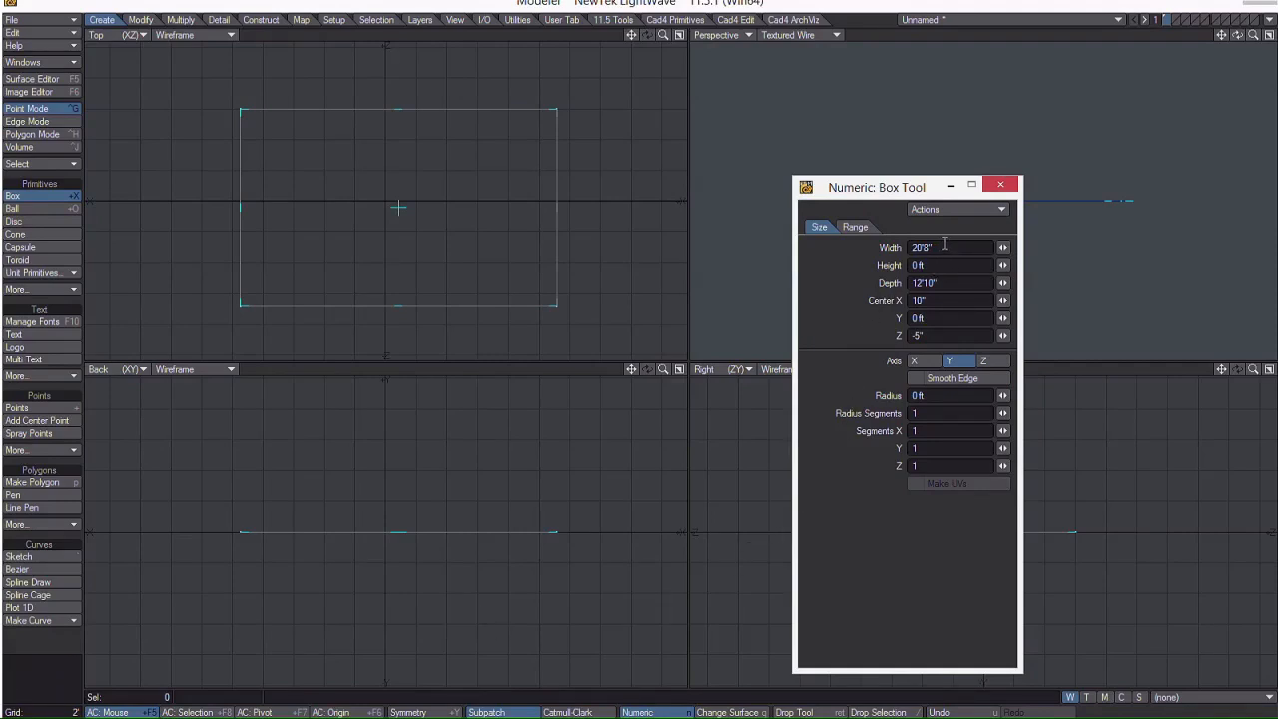
pyautogui.moveTo(944, 247)
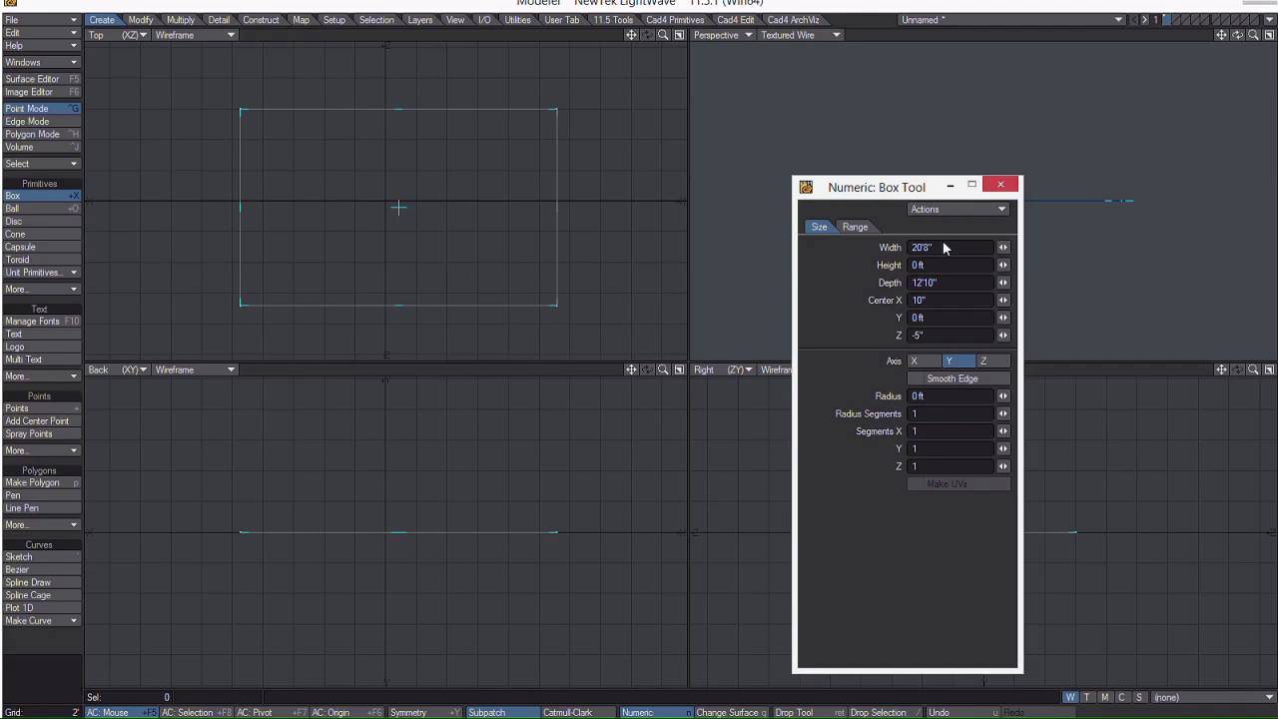
# Enter Width 51'1" and Depth 43'5" for the box in the Numeric panel
pyautogui.tripleClick(949, 246)
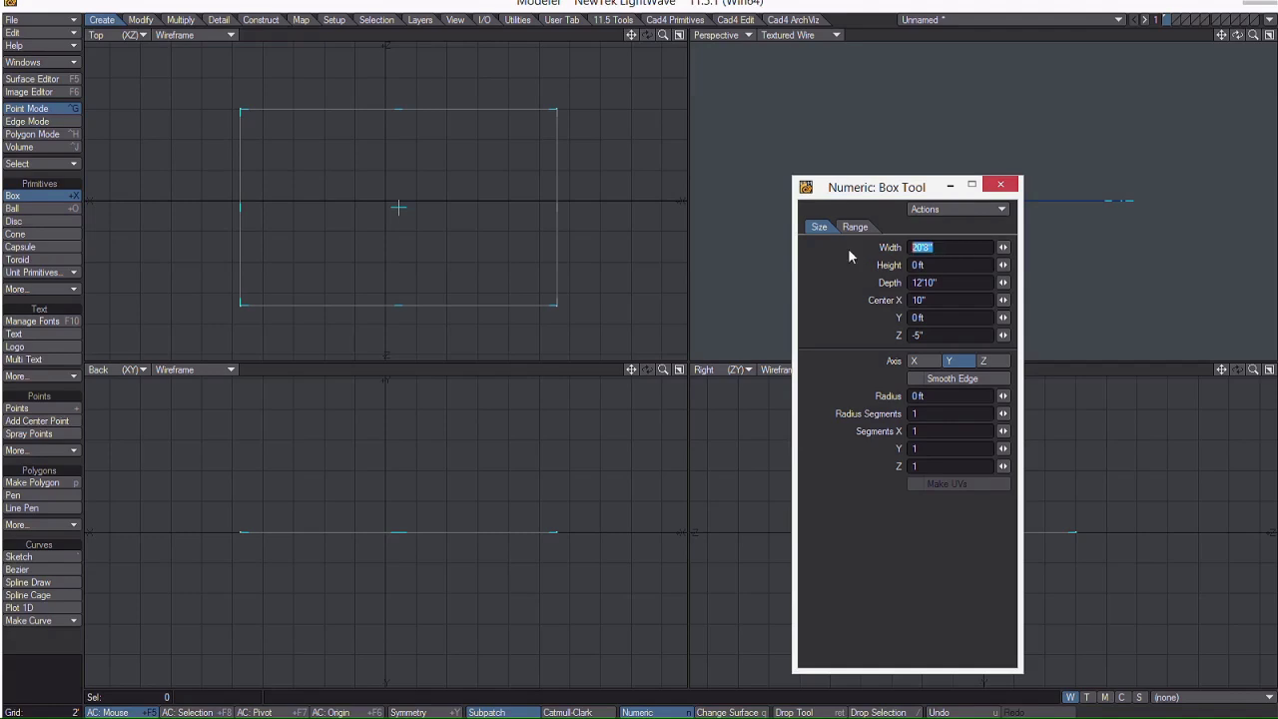
pyautogui.write('51\'1"')
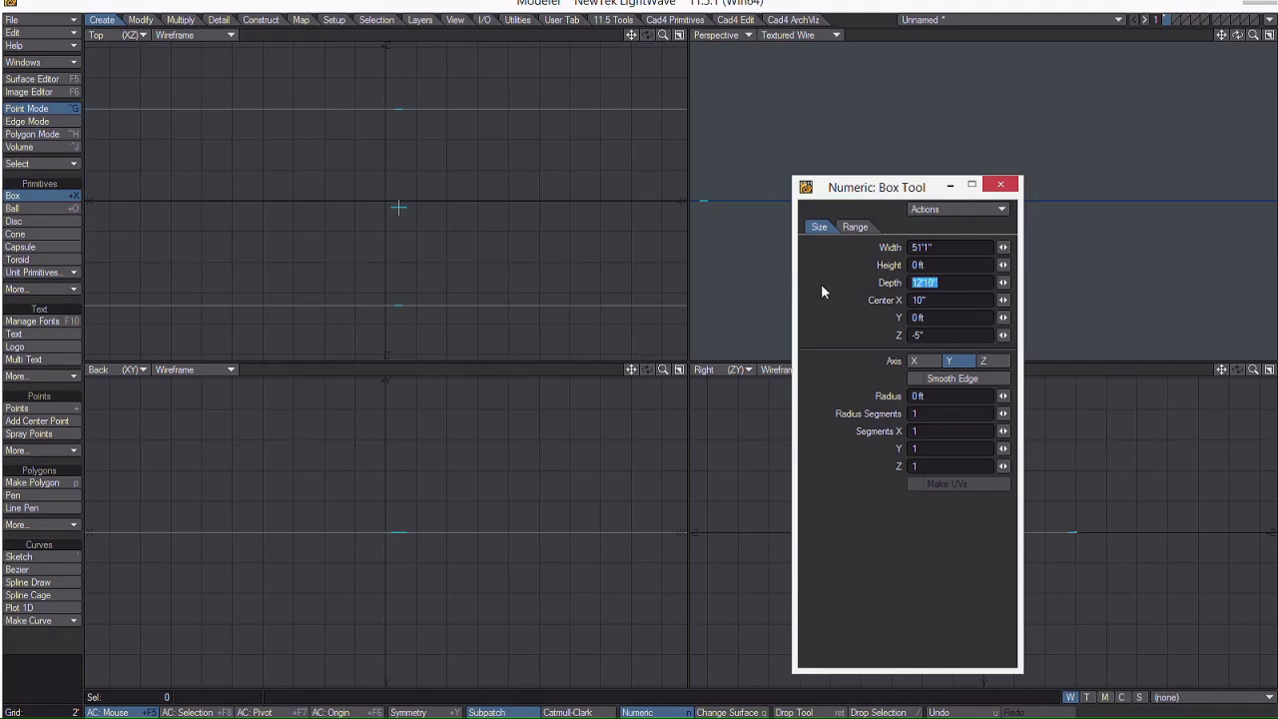
pyautogui.write('43\'5"')
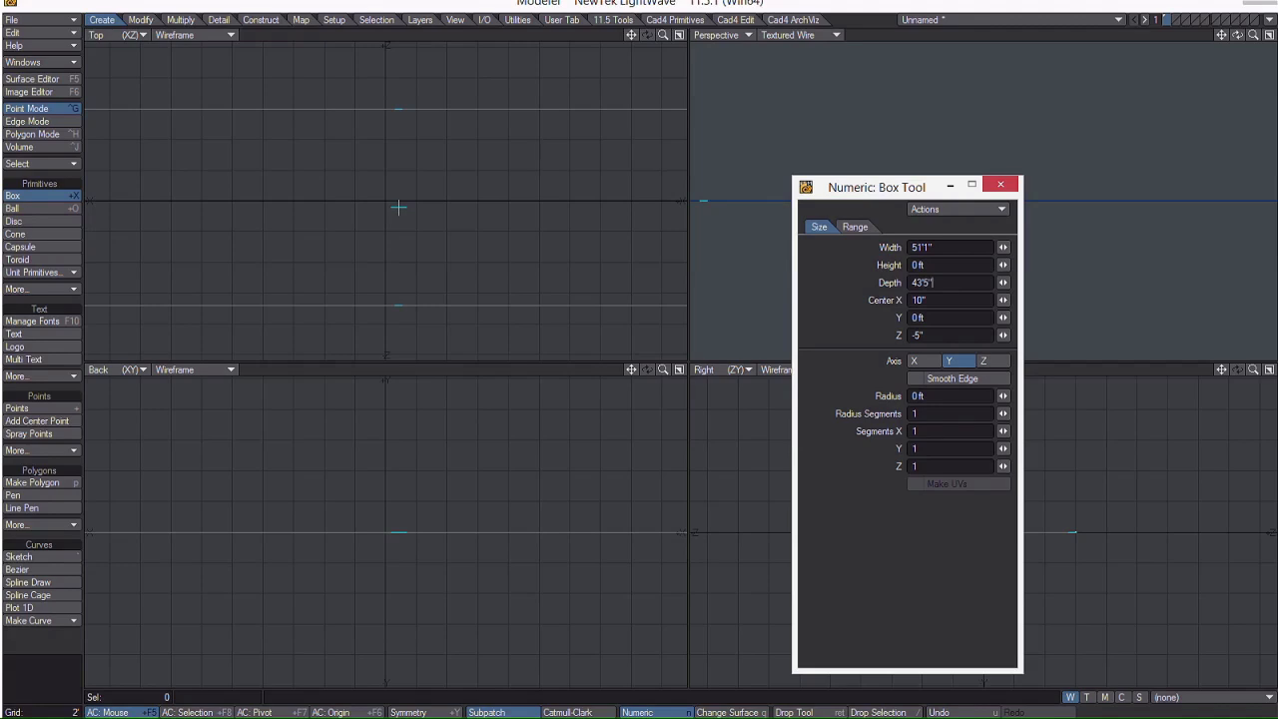
pyautogui.tripleClick(949, 299)
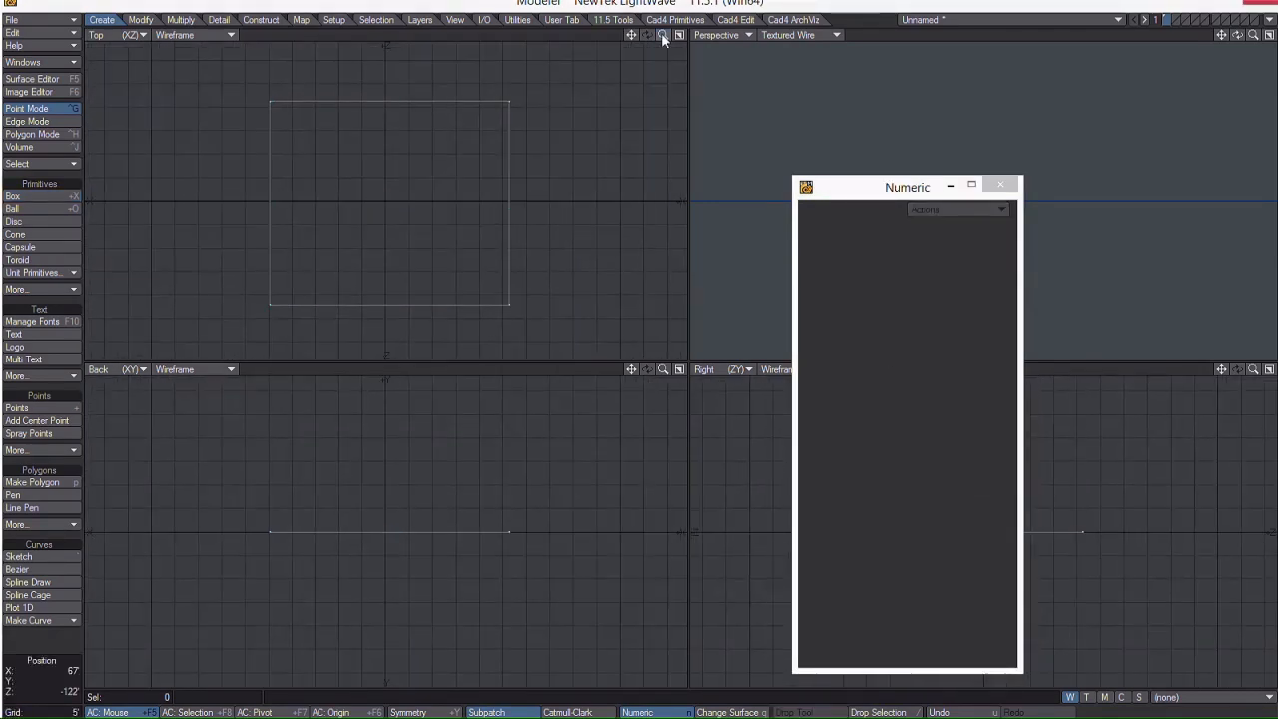
# Load Japanese house.png as the Top viewport backdrop image in Display Options
pyautogui.click(662, 35)
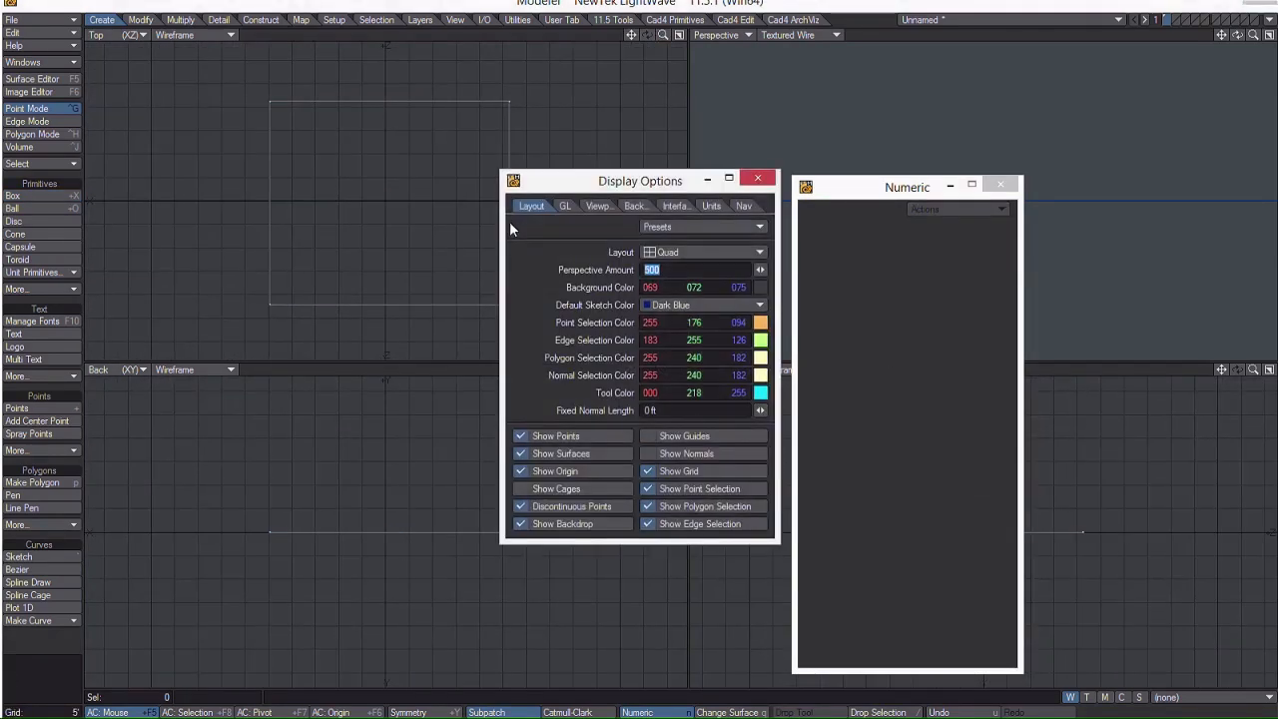
pyautogui.moveTo(640, 180); pyautogui.dragTo(620, 240)
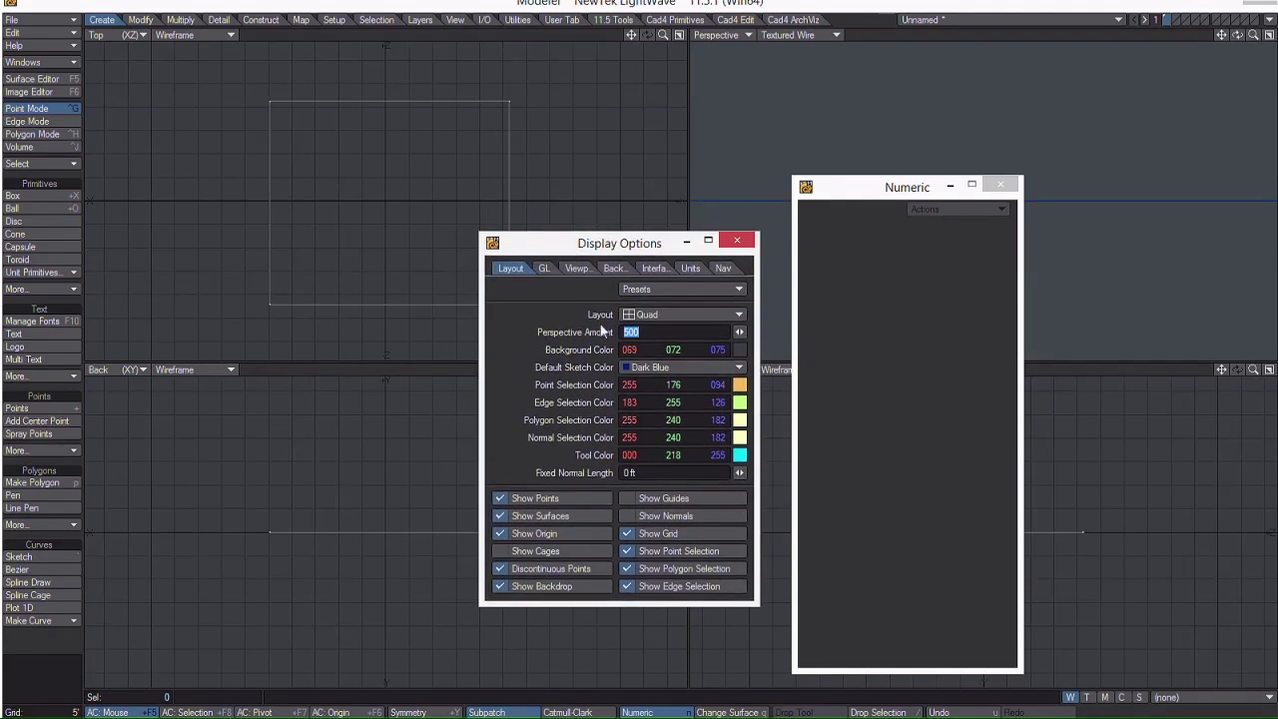
pyautogui.click(612, 268)
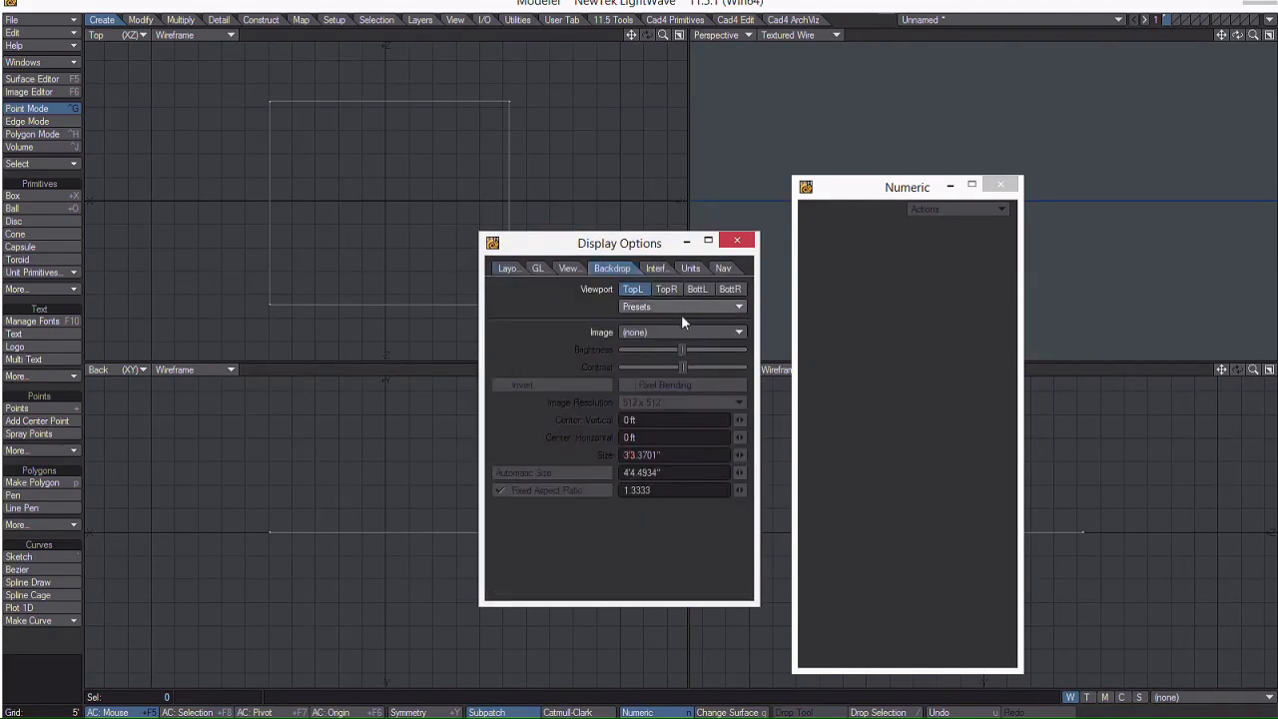
pyautogui.click(736, 333)
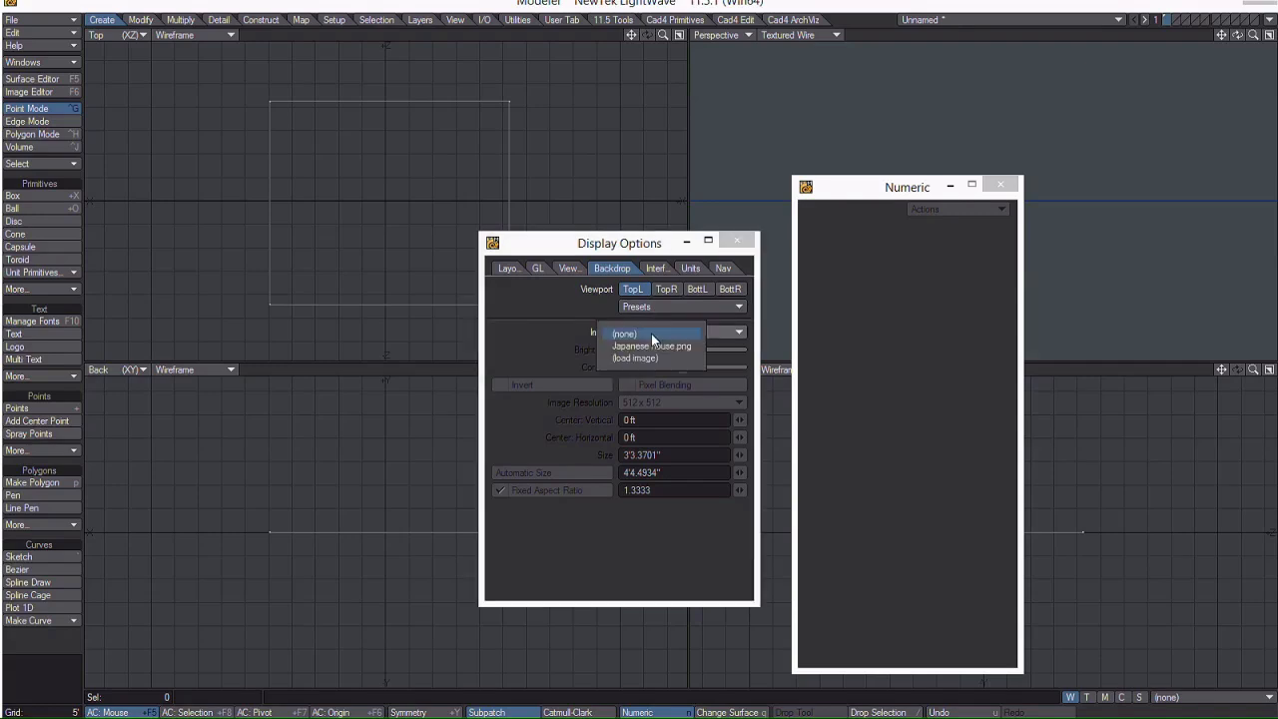
pyautogui.moveTo(463, 200)
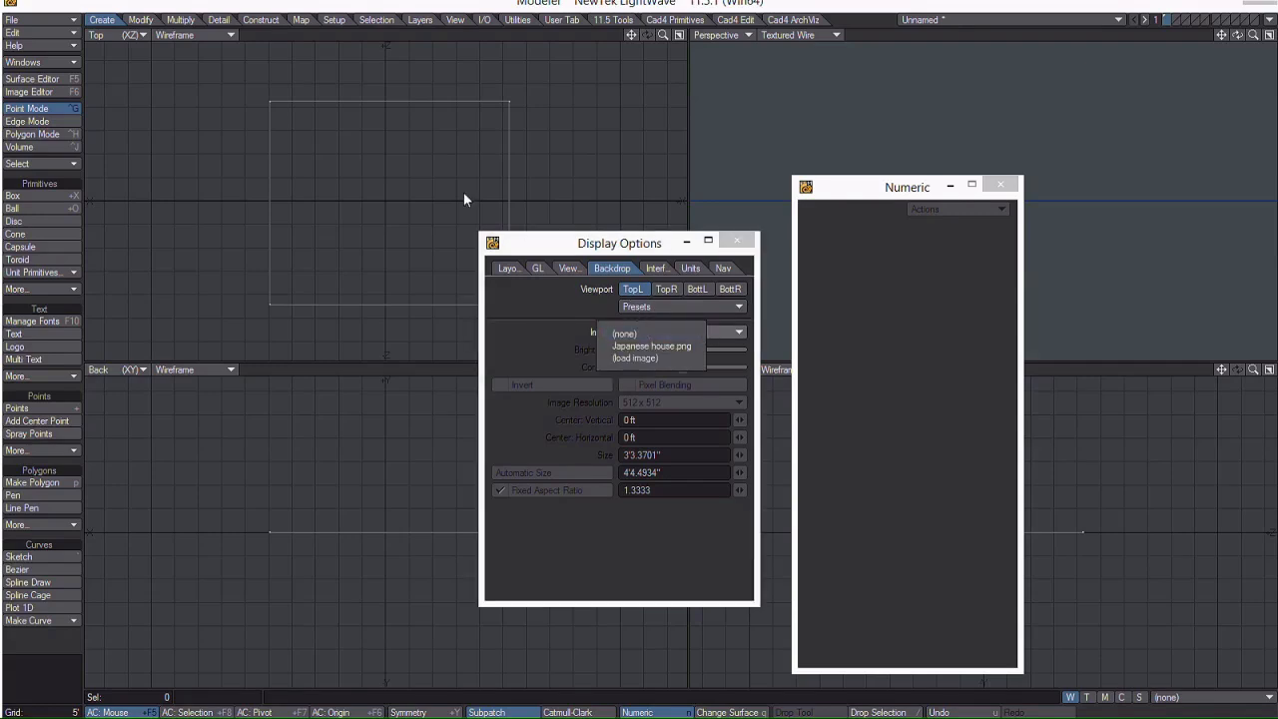
pyautogui.moveTo(650, 346)
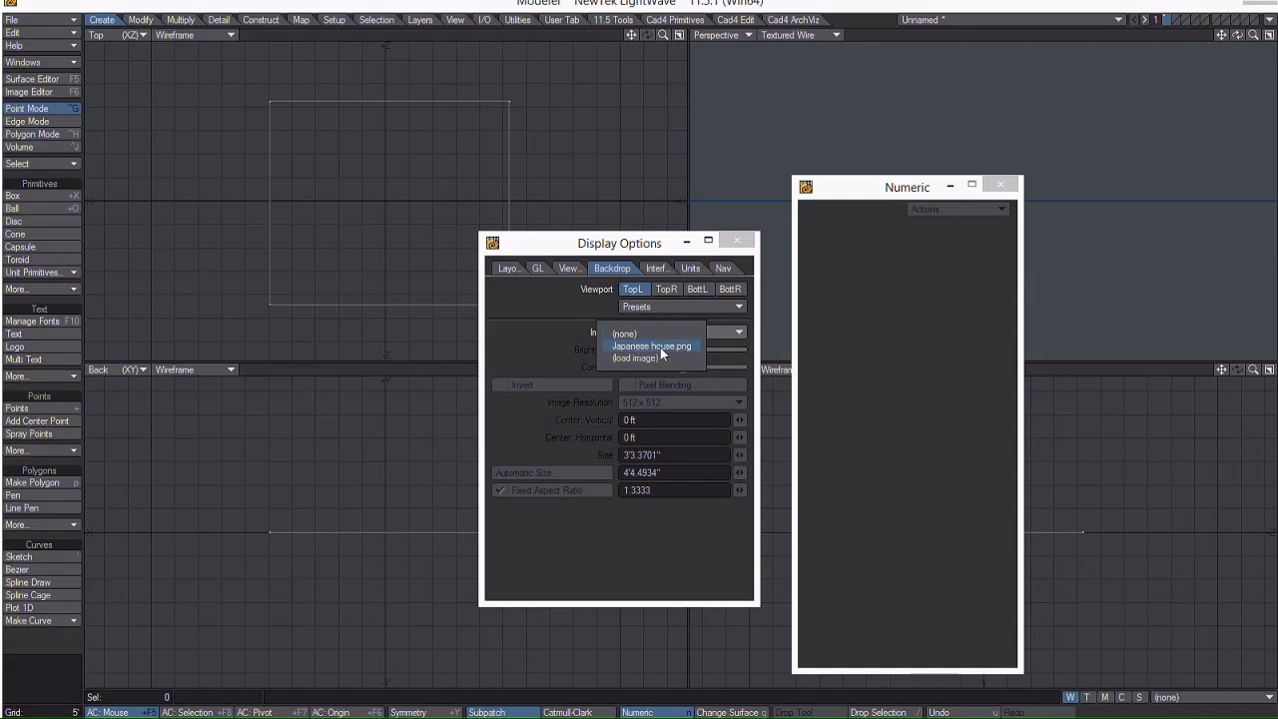
pyautogui.moveTo(646, 352)
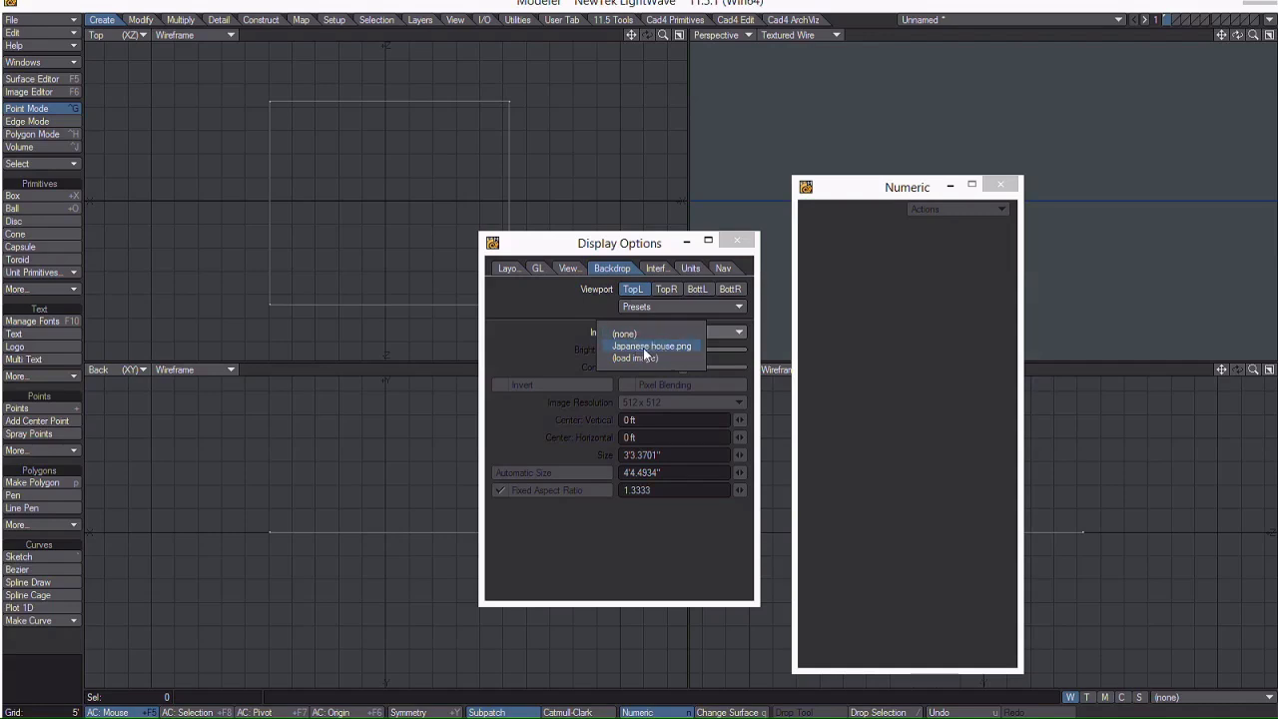
pyautogui.click(651, 346)
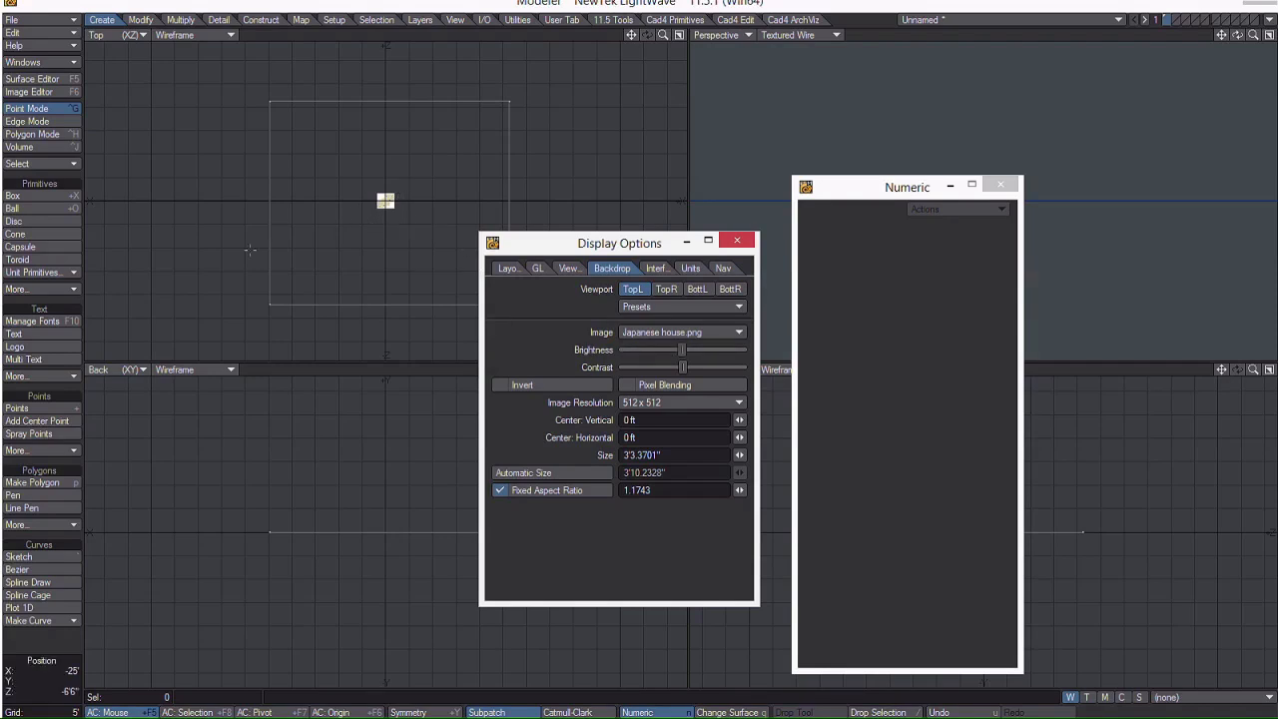
# Fit the backdrop to 43'5", centred at -5" and 10", with 2048 × 2048 resolution
pyautogui.click(523, 472)
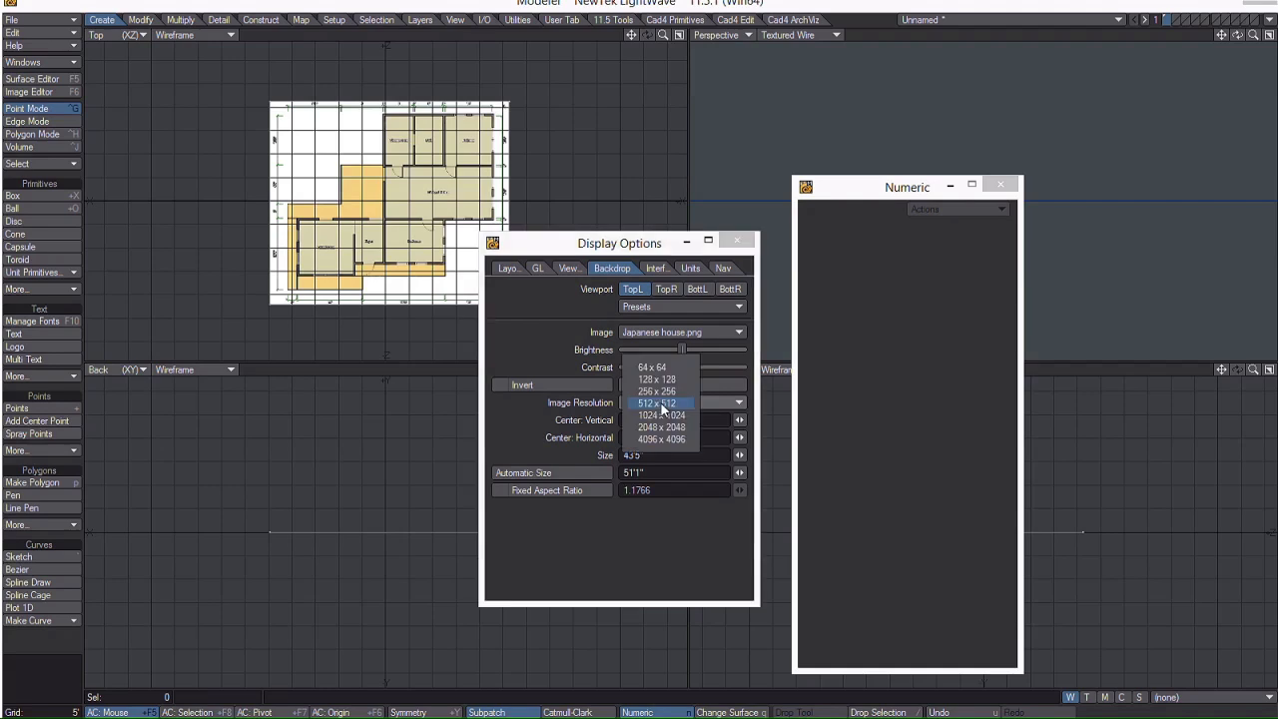
pyautogui.click(662, 427)
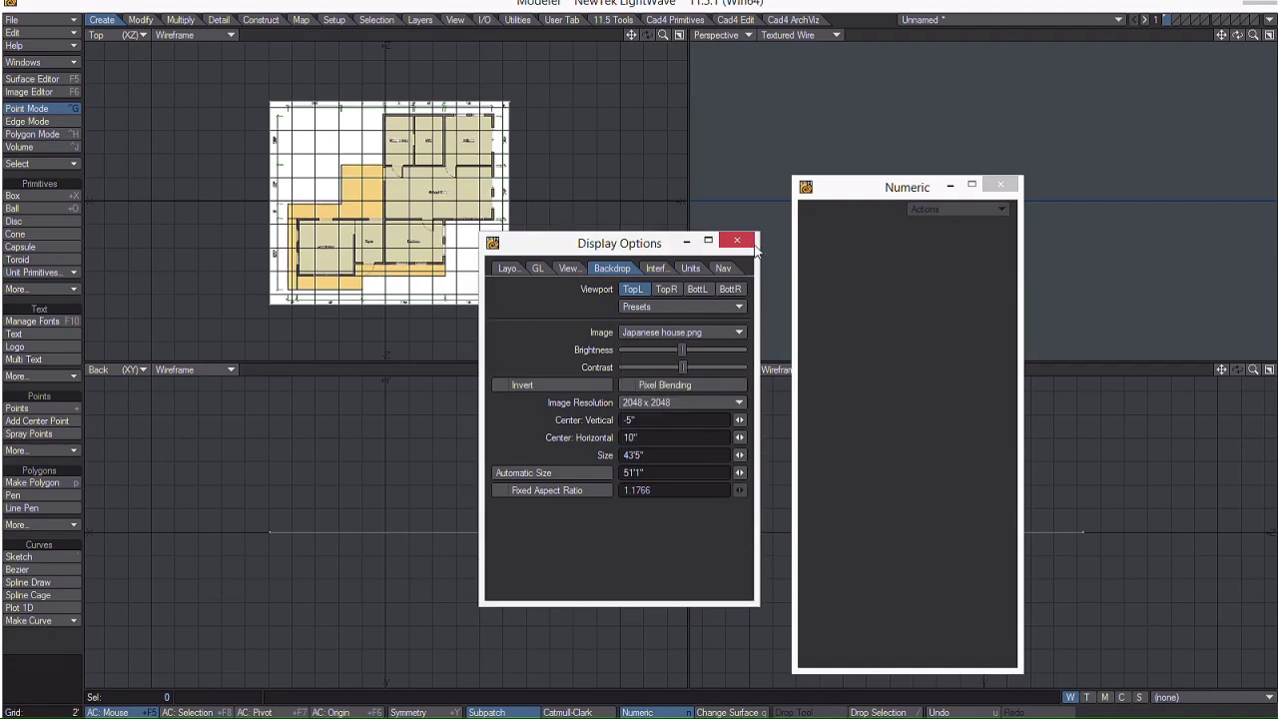
pyautogui.click(737, 241)
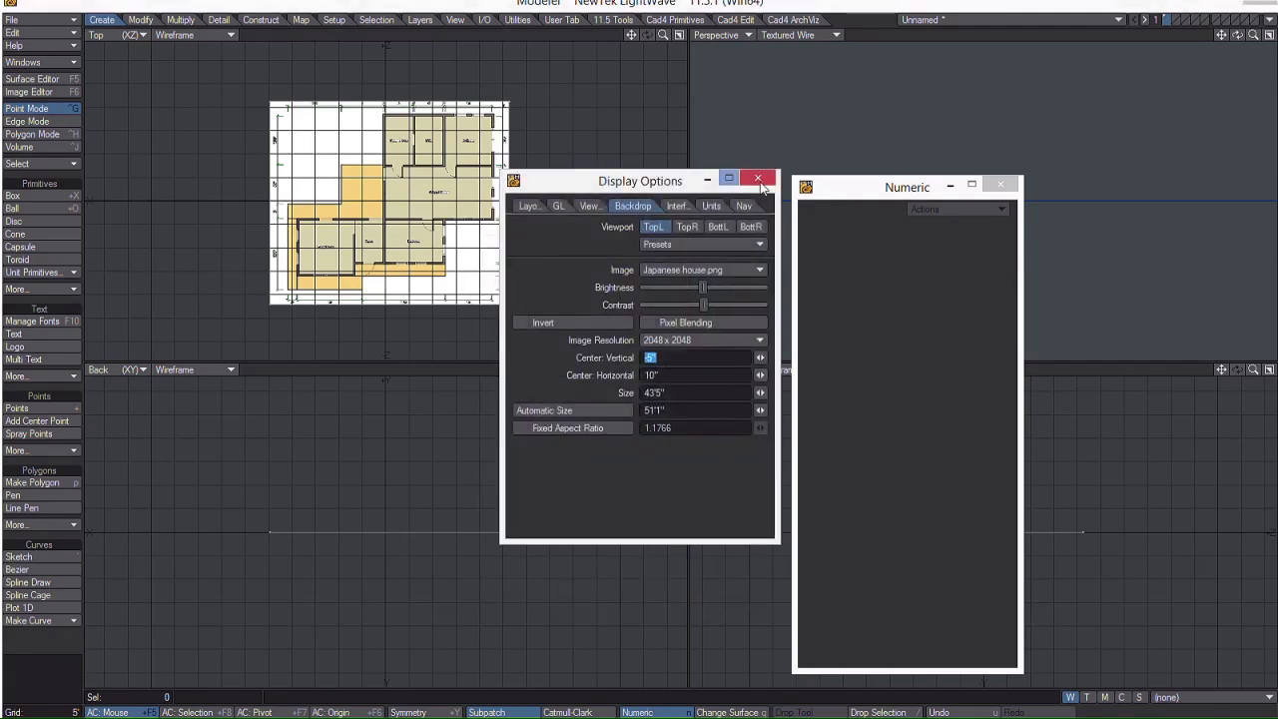
# Close Display Options and bring up the Image Editor showing Japanese house.png
pyautogui.click(757, 178)
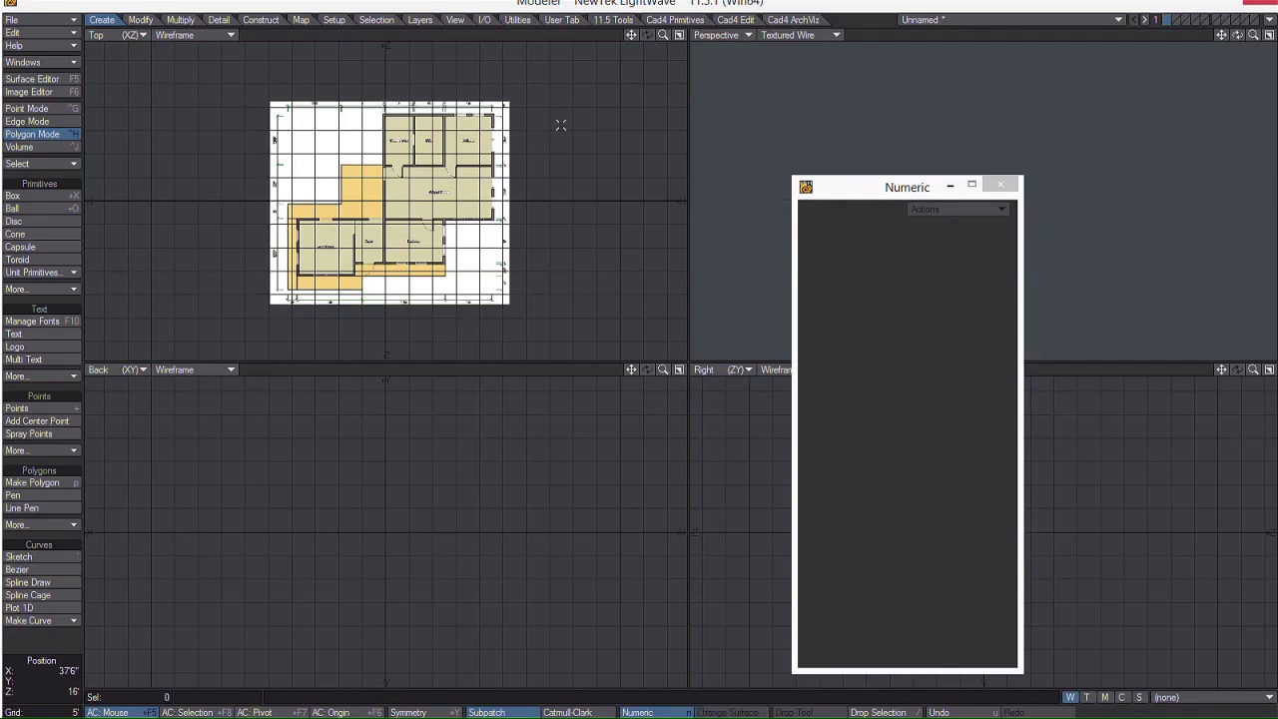
pyautogui.click(28, 92)
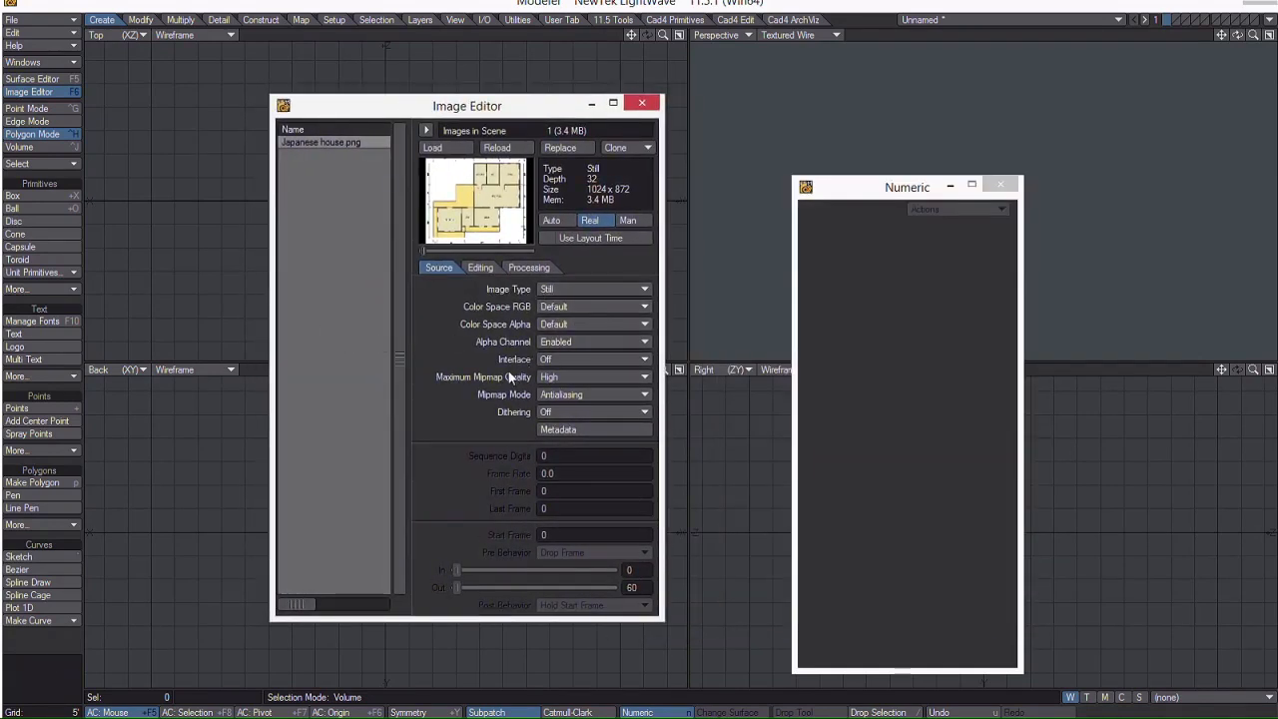
# Set the floor-plan image's saturation to -1.0 and brightness to -0.58
pyautogui.click(480, 267)
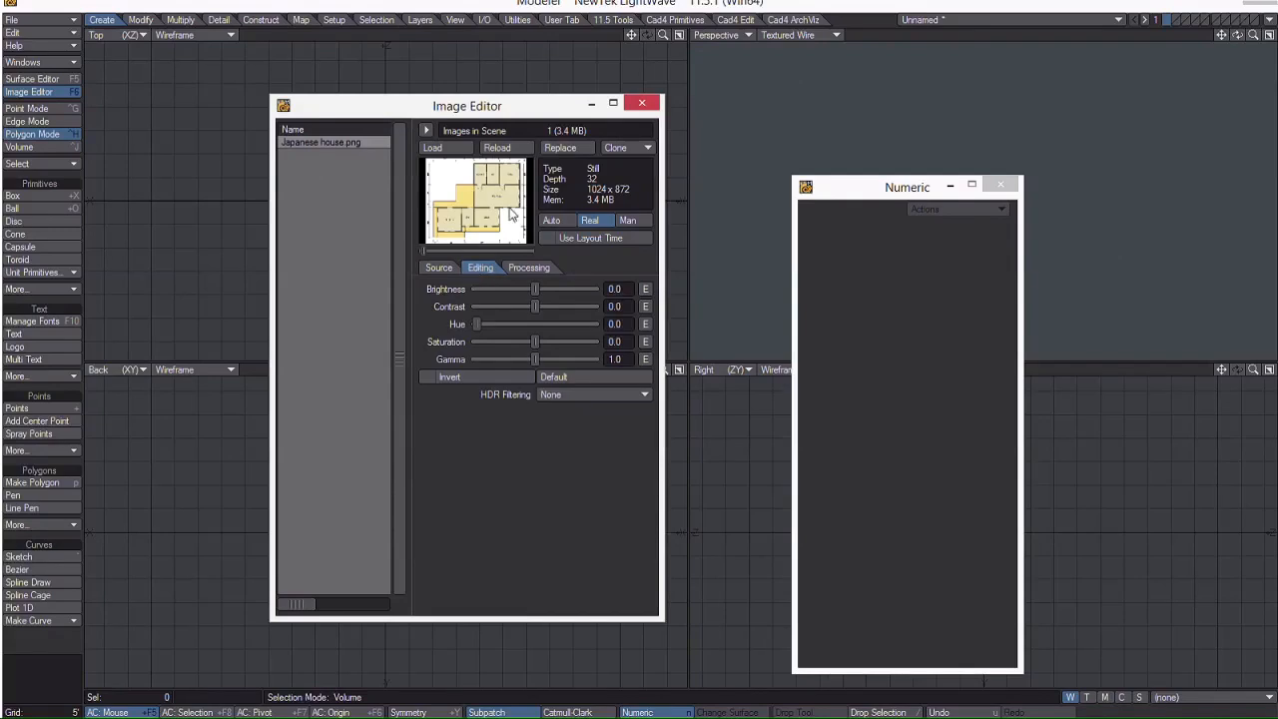
pyautogui.moveTo(467, 105); pyautogui.dragTo(765, 120)
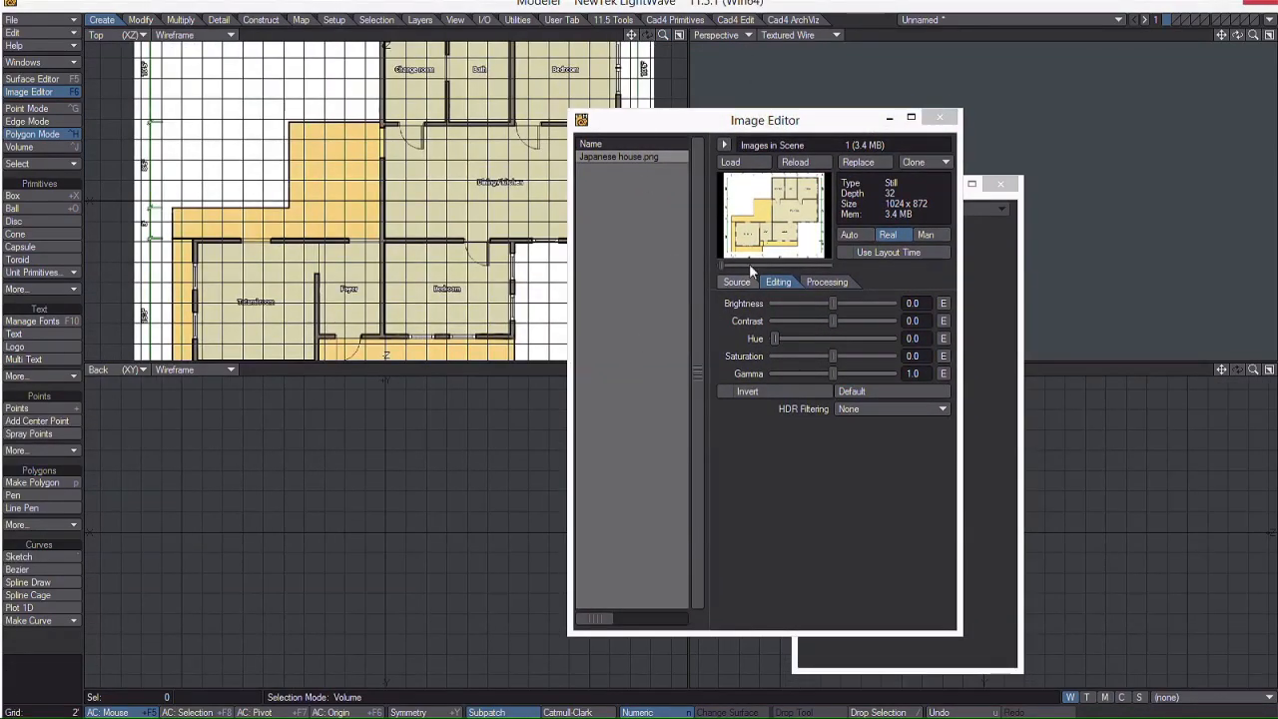
pyautogui.moveTo(835, 304); pyautogui.dragTo(835, 304)
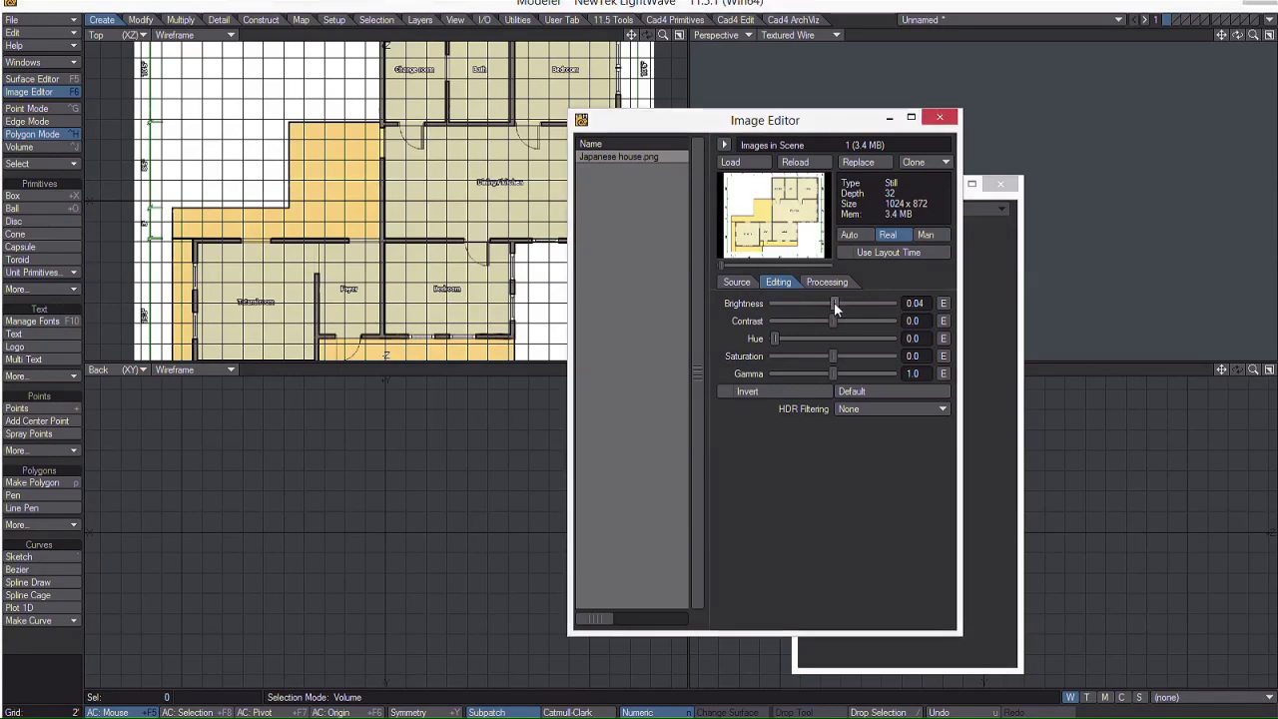
pyautogui.moveTo(834, 303); pyautogui.dragTo(805, 302)
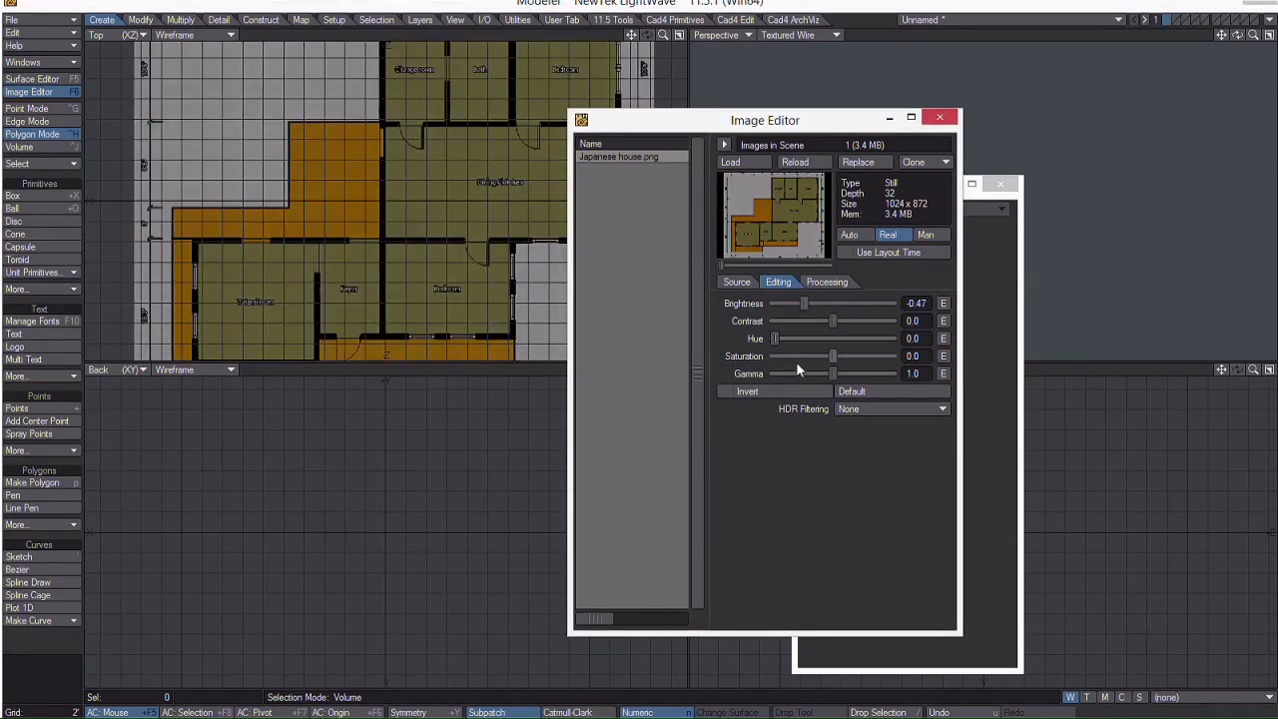
pyautogui.moveTo(833, 355); pyautogui.dragTo(776, 356)
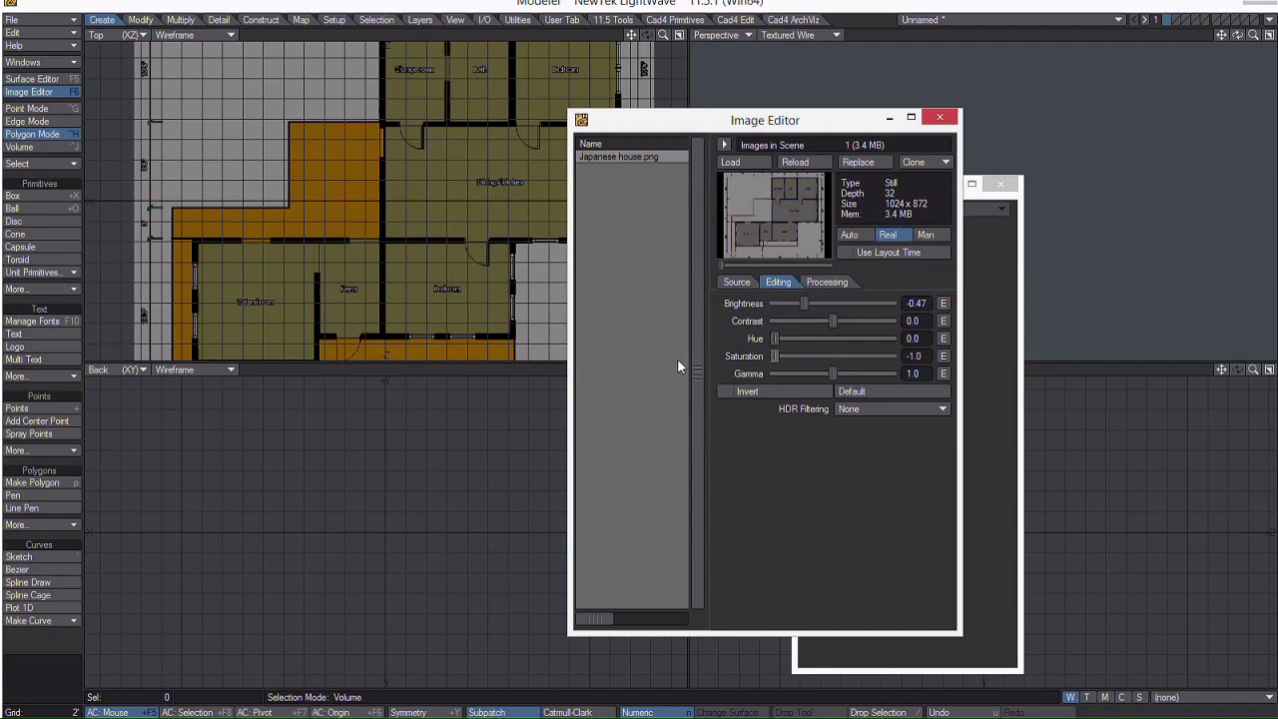
pyautogui.moveTo(766, 120); pyautogui.dragTo(843, 127)
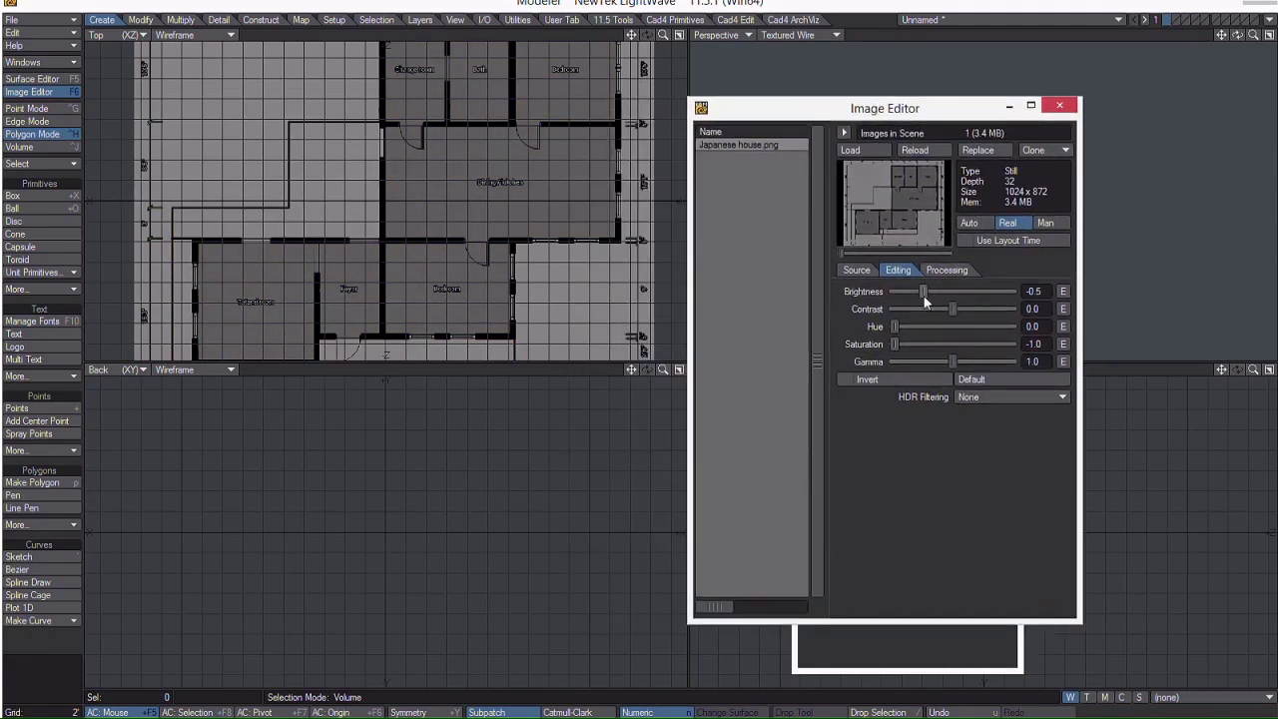
pyautogui.moveTo(921, 291); pyautogui.dragTo(910, 291)
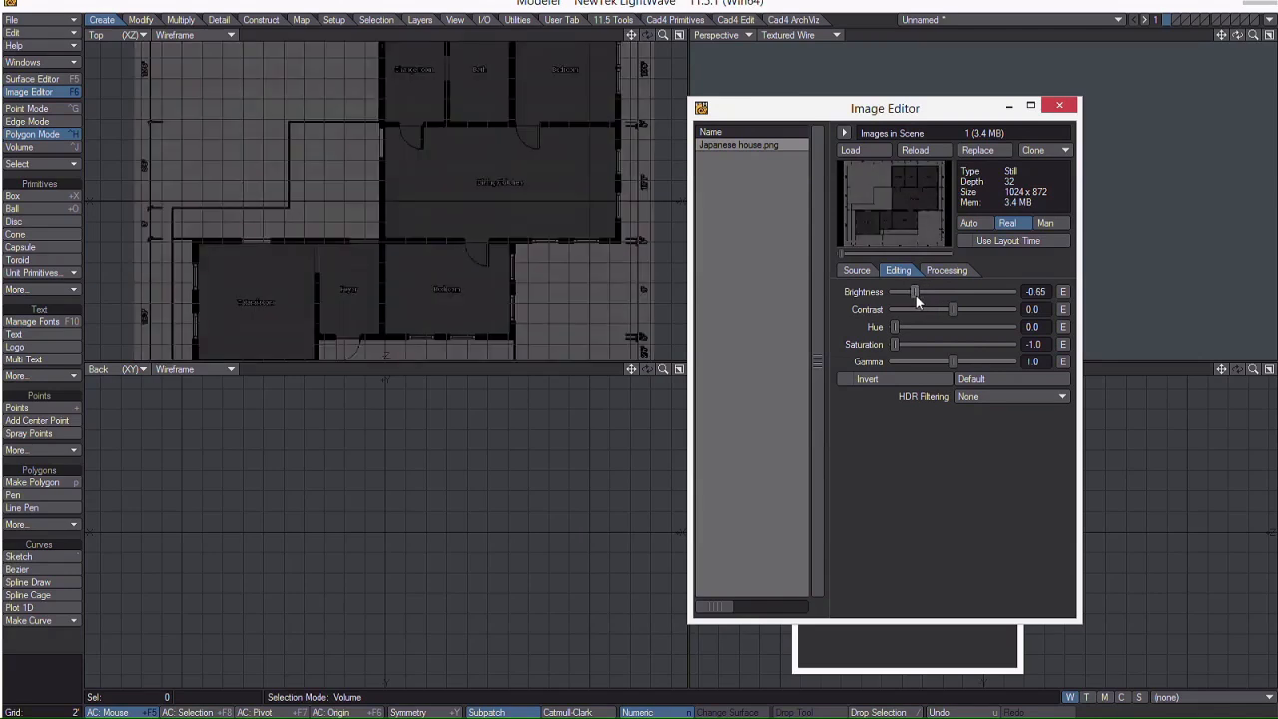
pyautogui.moveTo(909, 290); pyautogui.dragTo(920, 291)
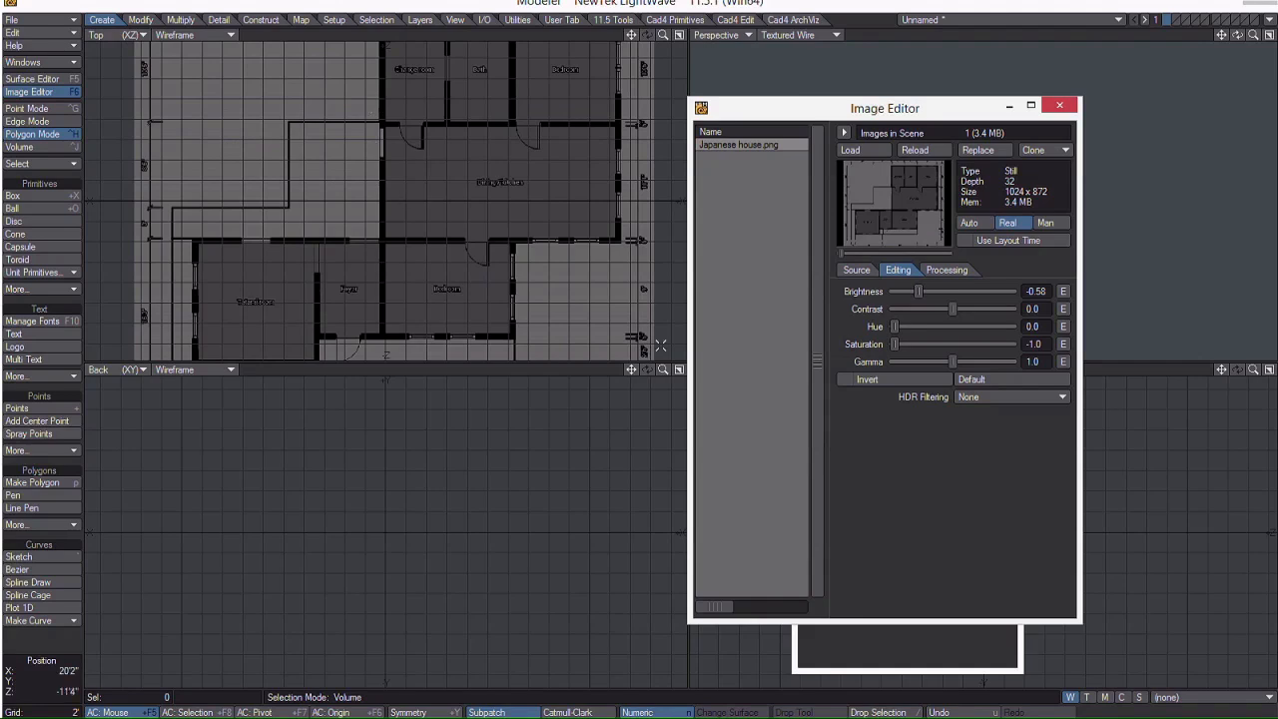
pyautogui.moveTo(956, 118)
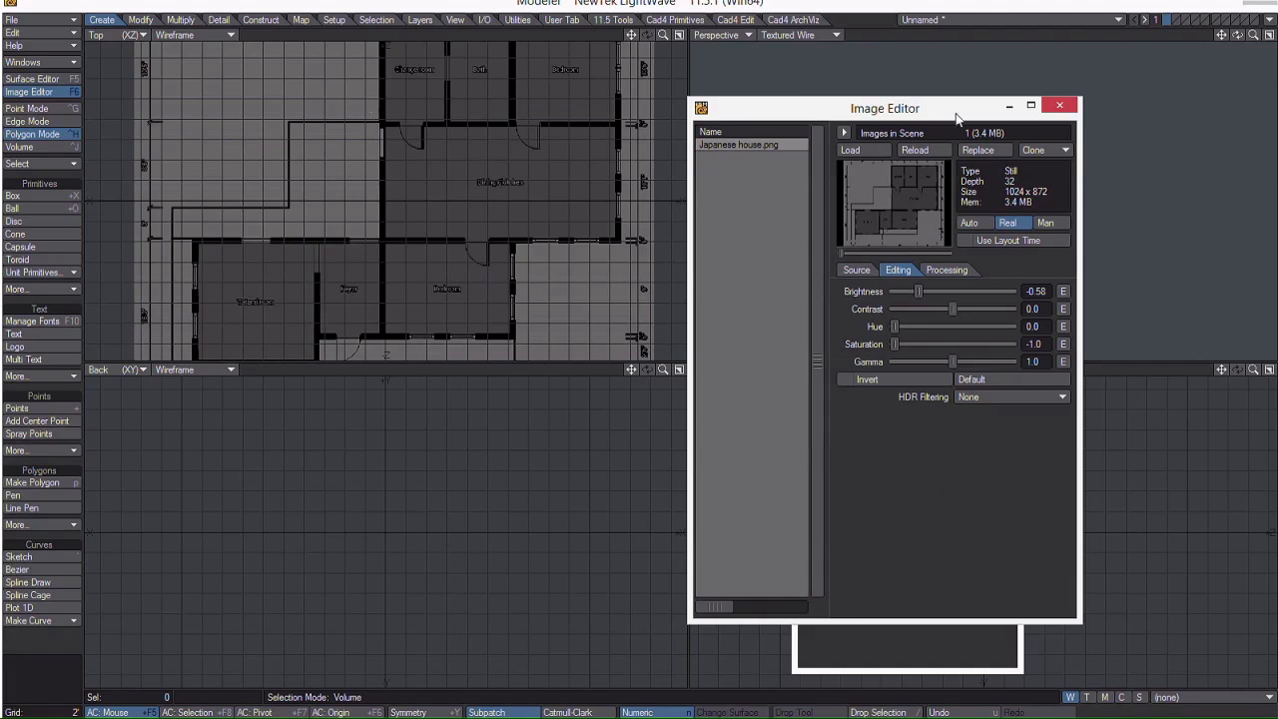
# Close the Image Editor and show the backdrop Presets list for loading or saving
pyautogui.click(1060, 105)
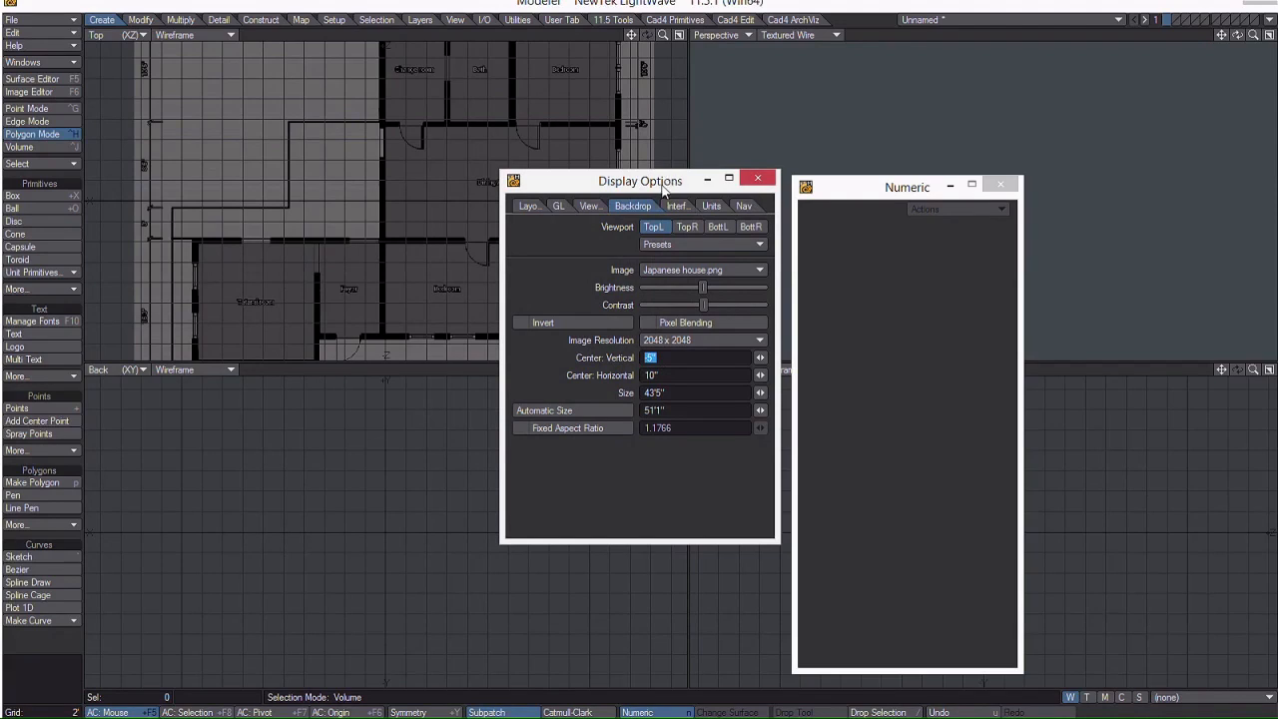
pyautogui.moveTo(659, 180); pyautogui.dragTo(615, 207)
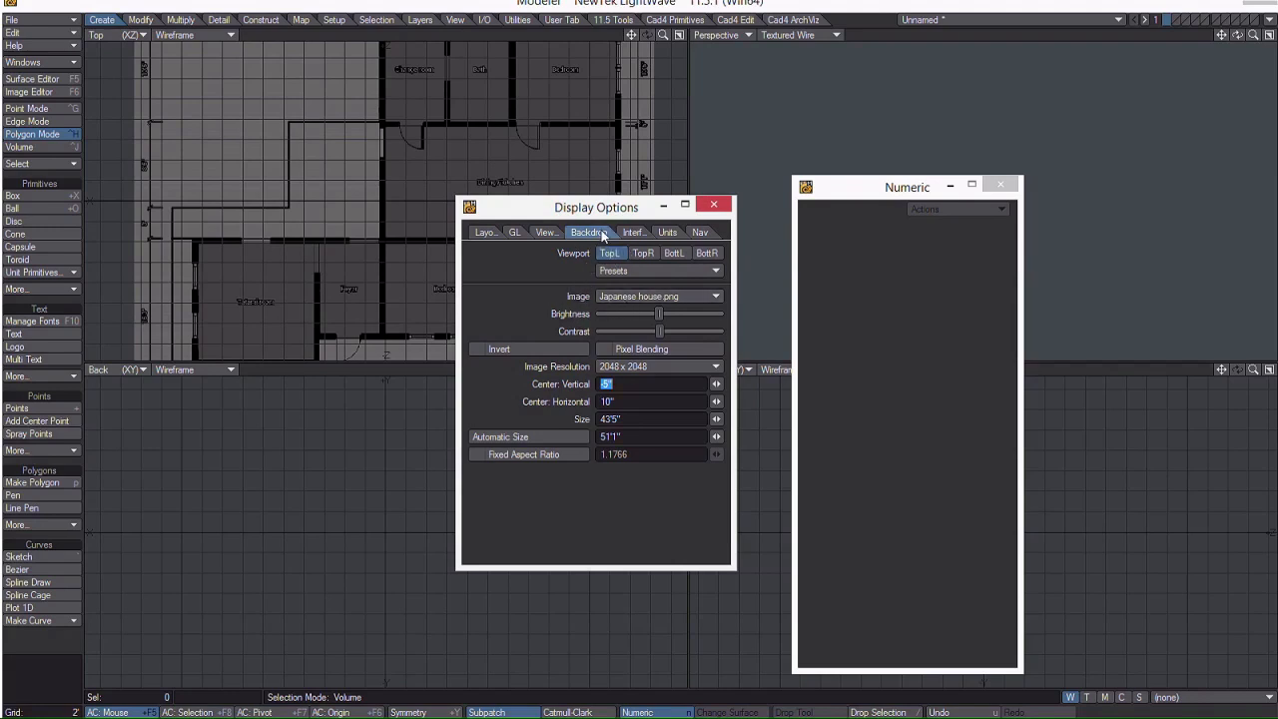
pyautogui.click(659, 271)
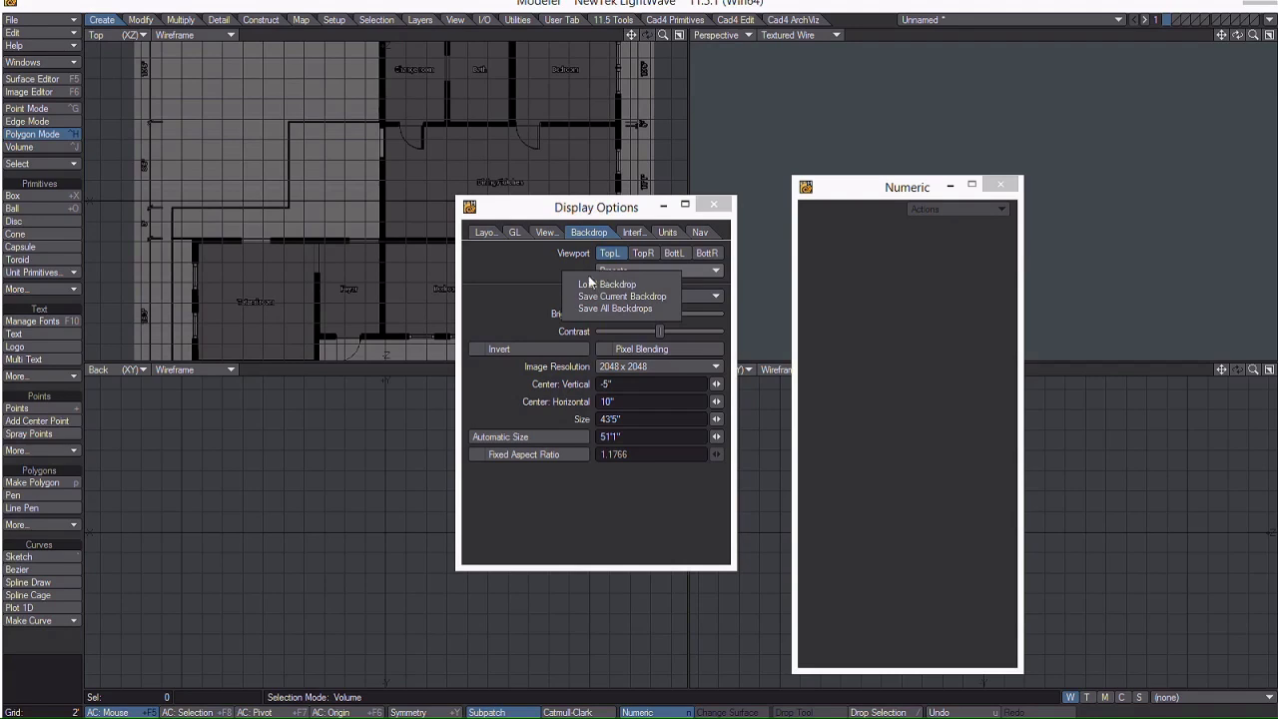
pyautogui.moveTo(604, 308)
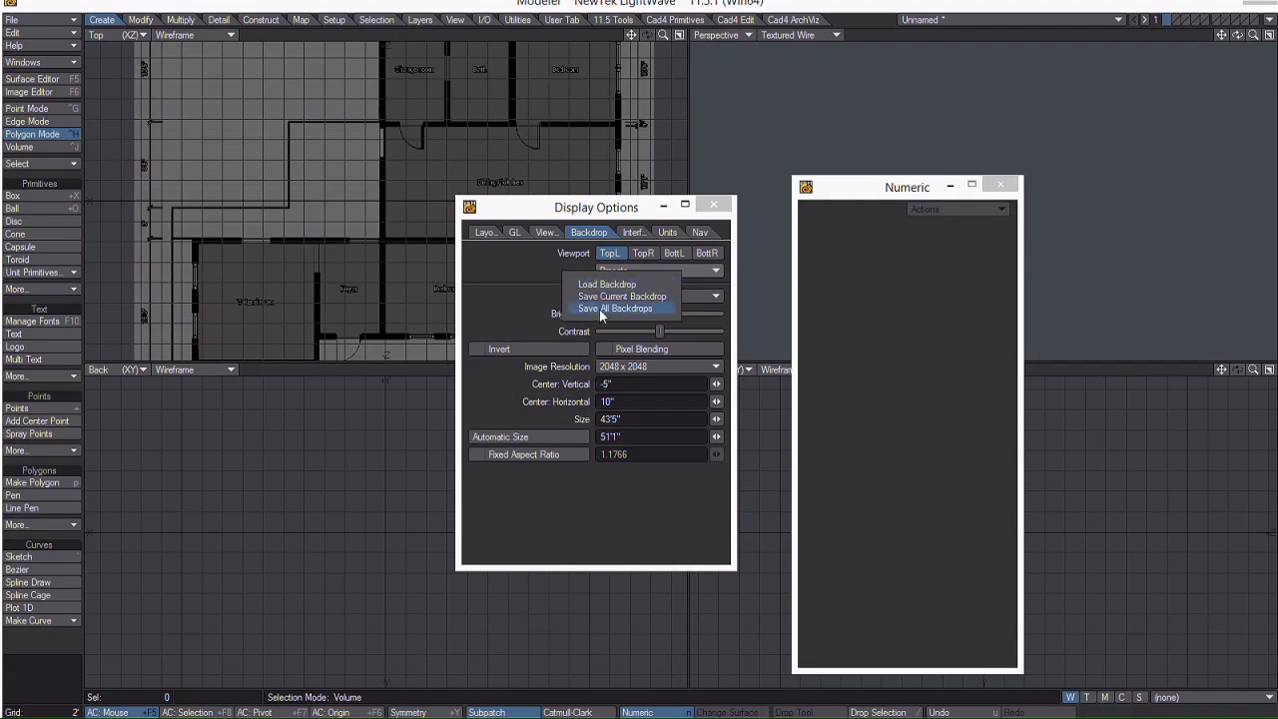